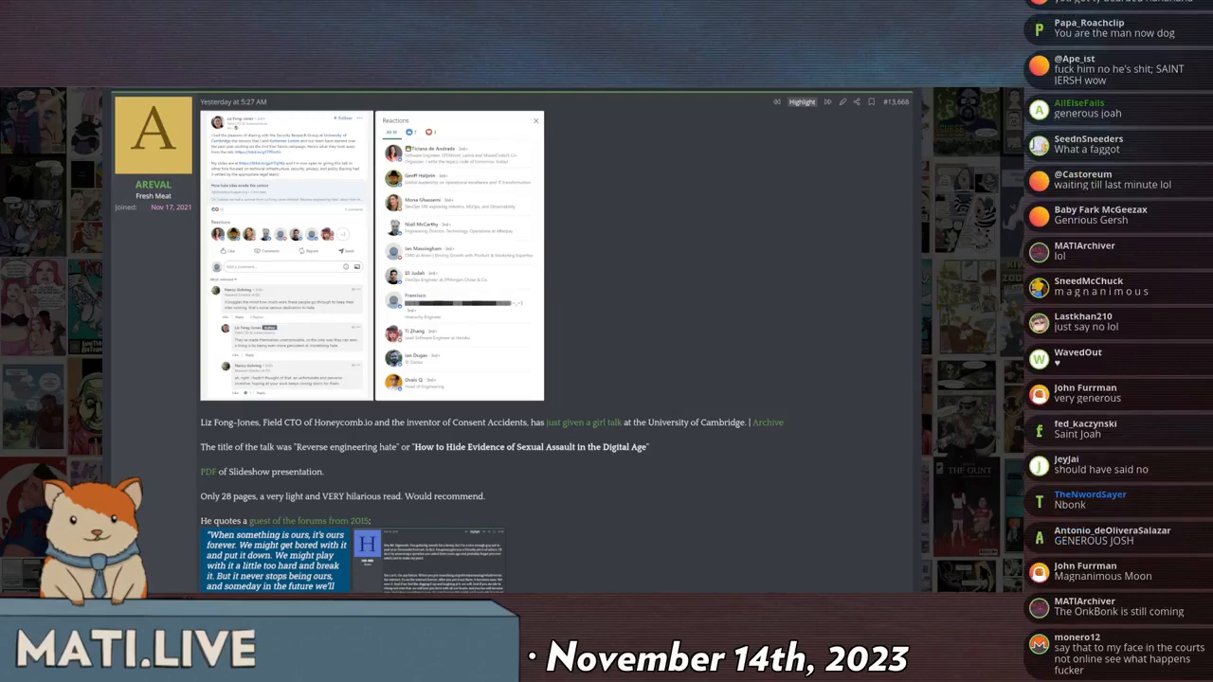
pyautogui.scroll(-3)
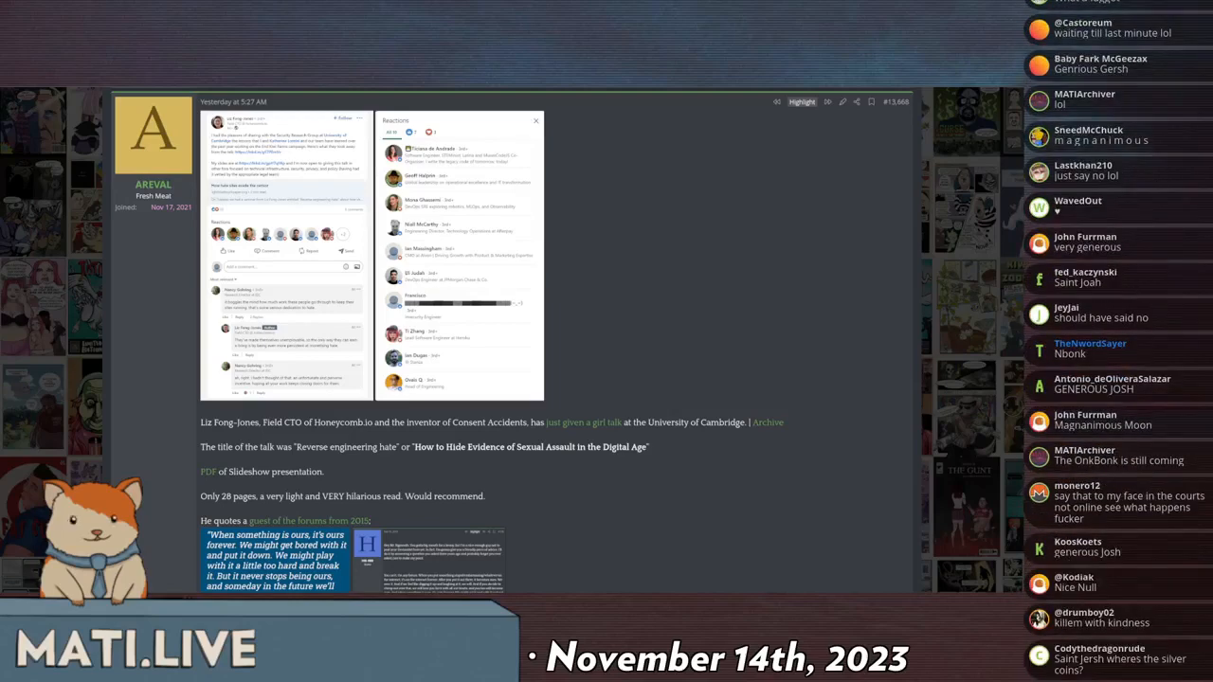
pyautogui.scroll(-3)
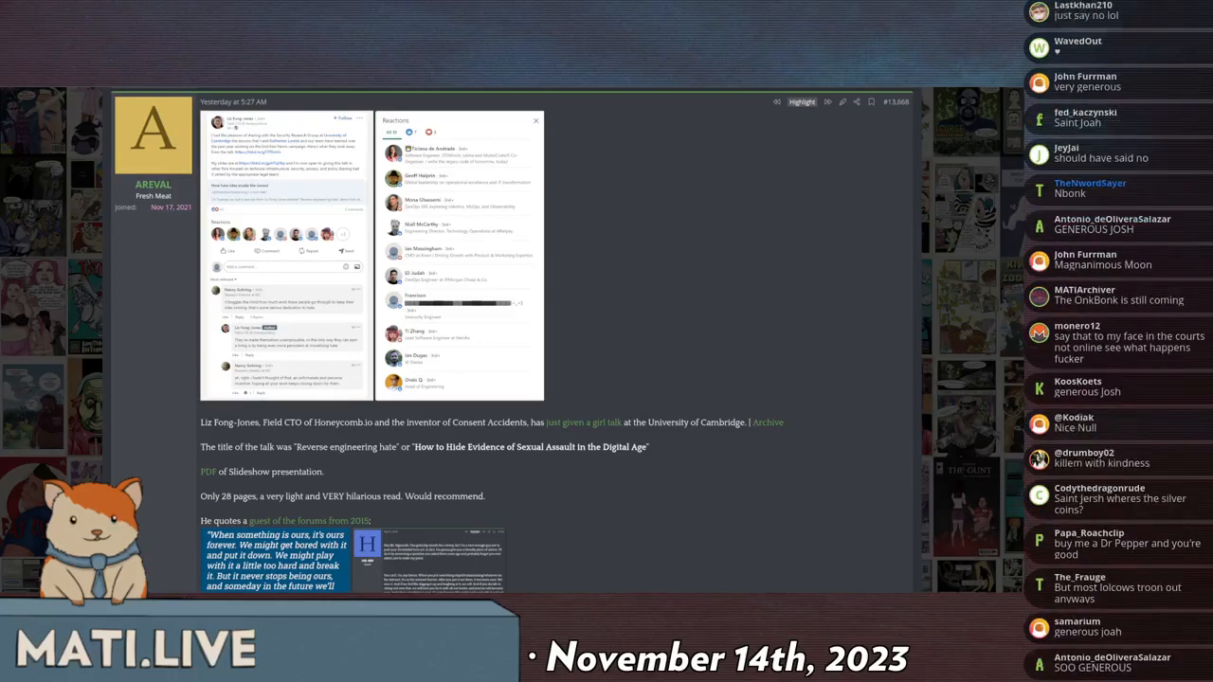
pyautogui.scroll(-3)
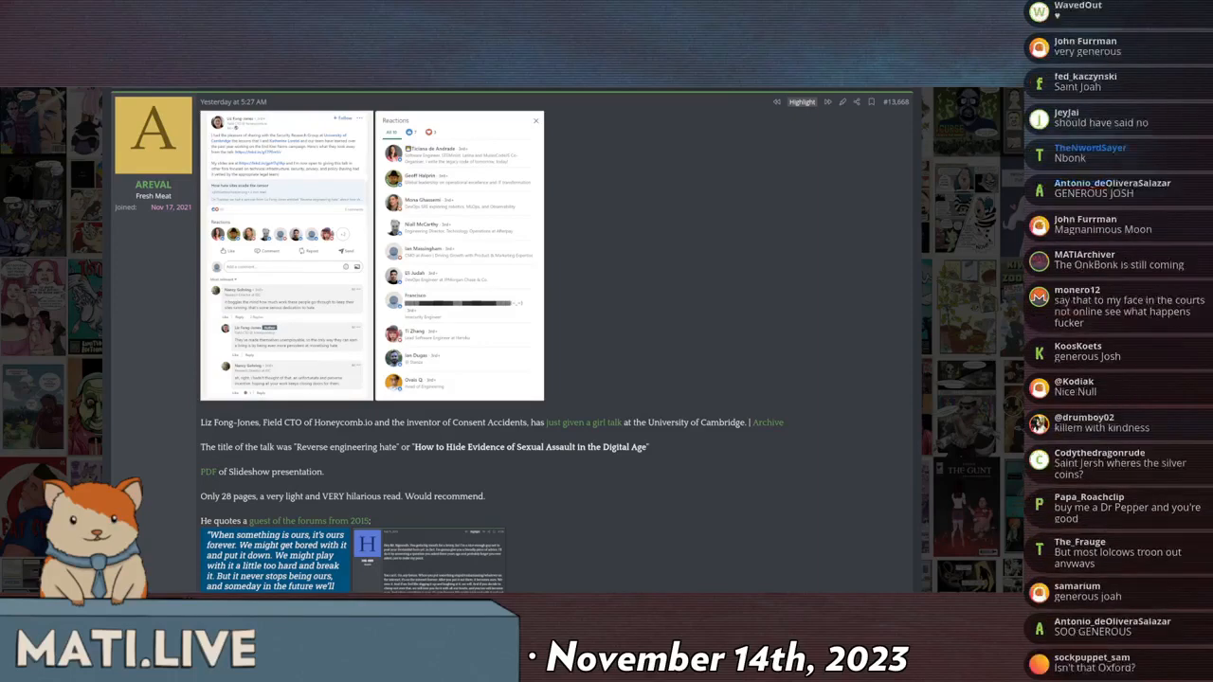
pyautogui.scroll(-3)
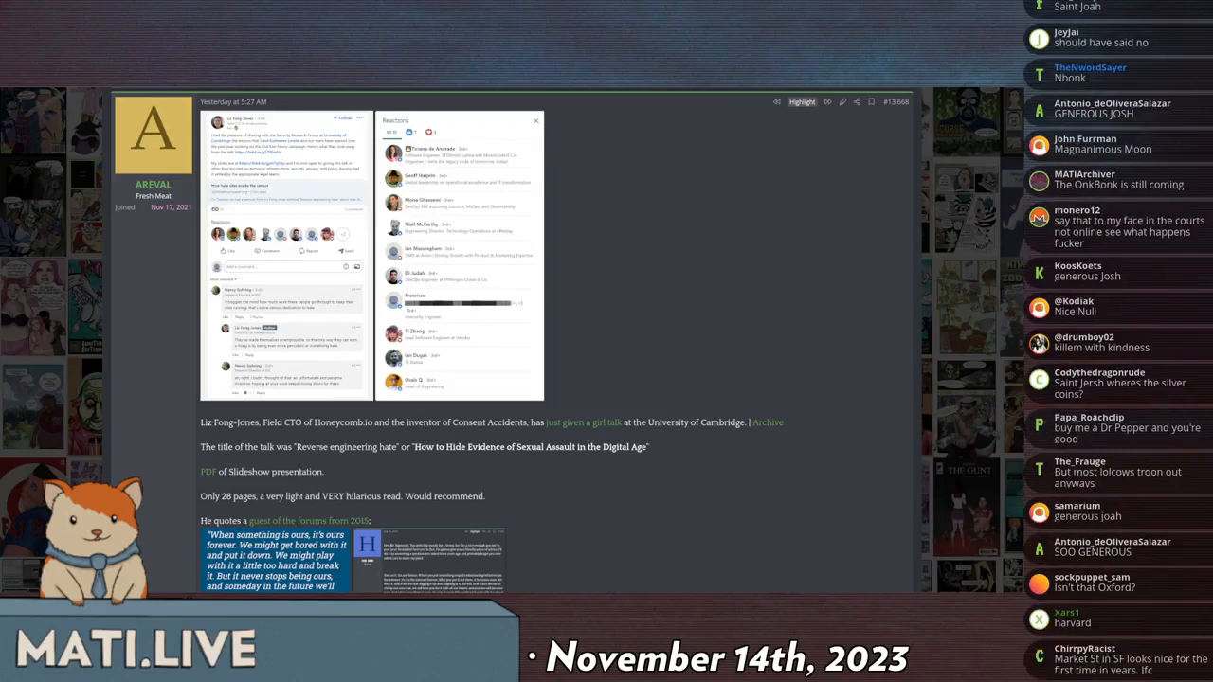
pyautogui.scroll(-3)
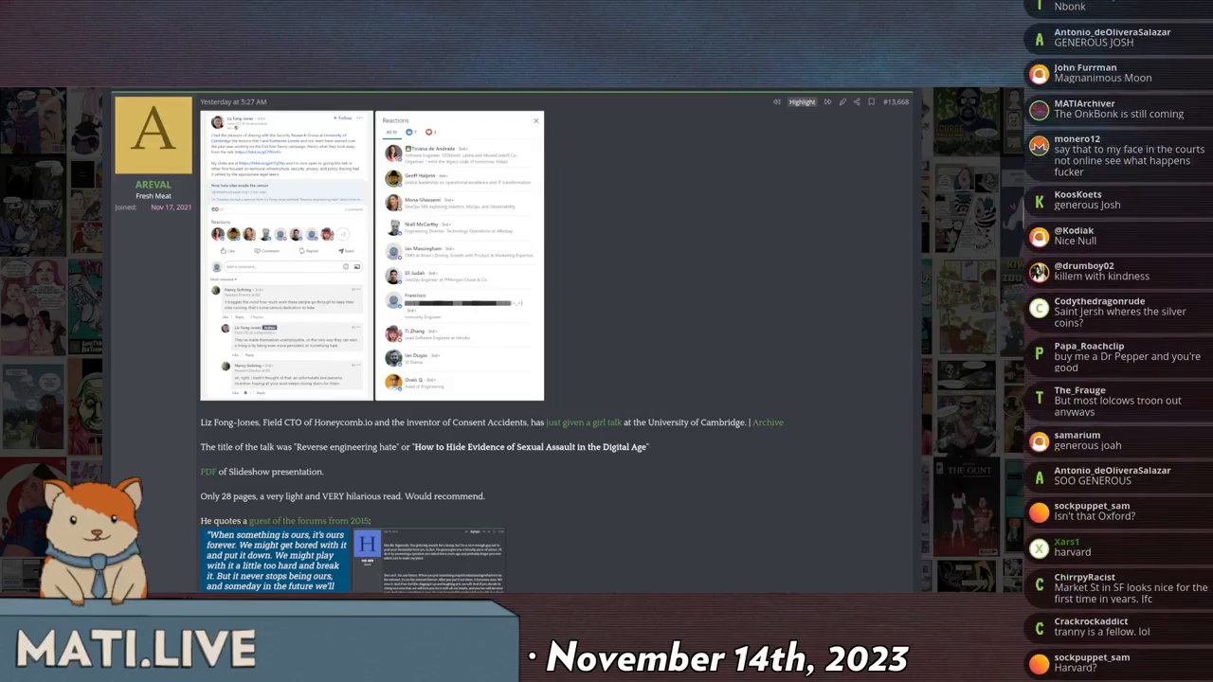
pyautogui.scroll(3)
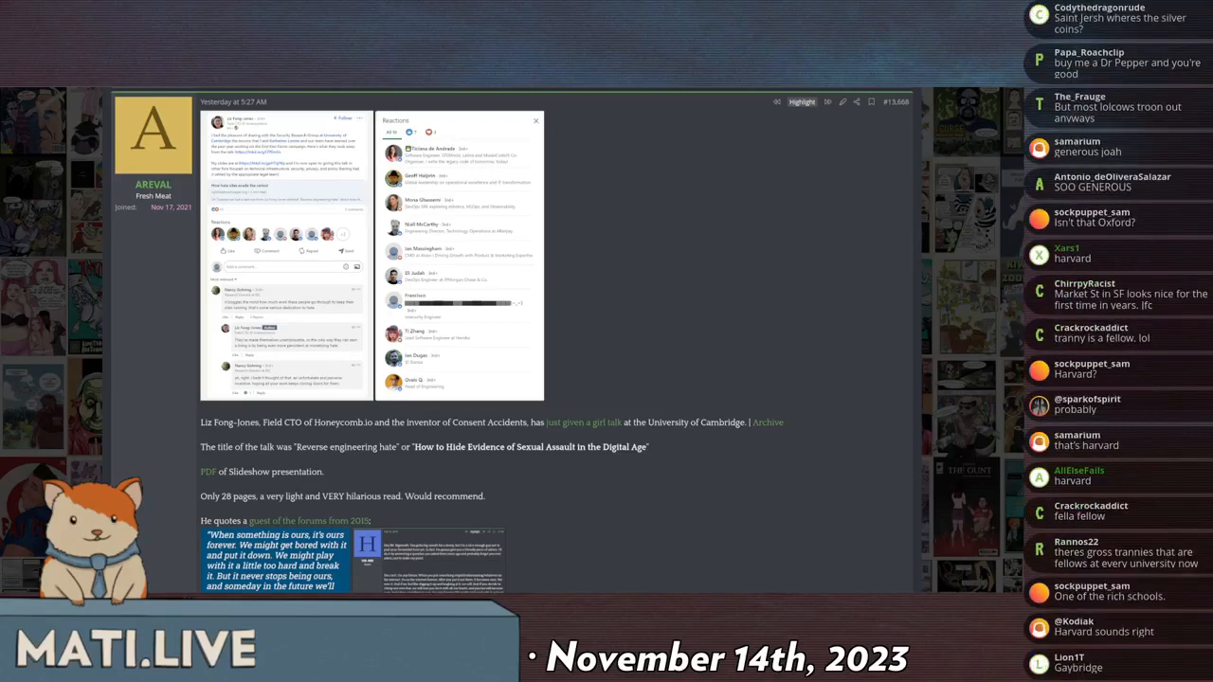
pyautogui.scroll(-3)
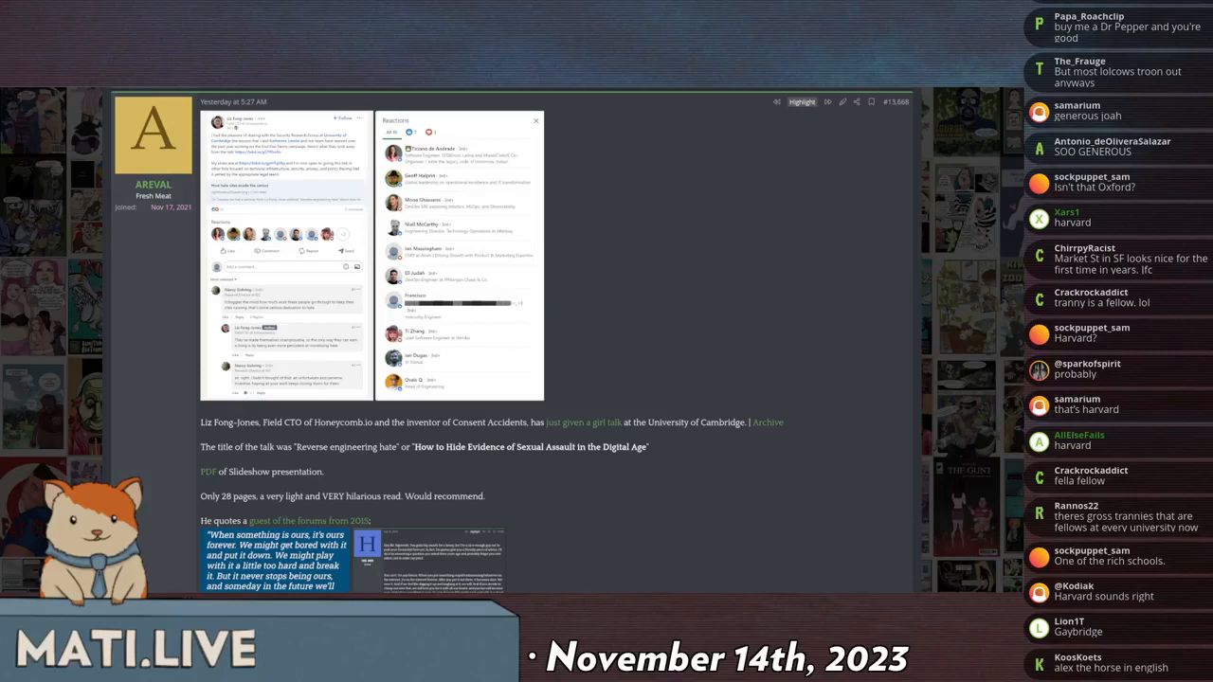
pyautogui.scroll(-3)
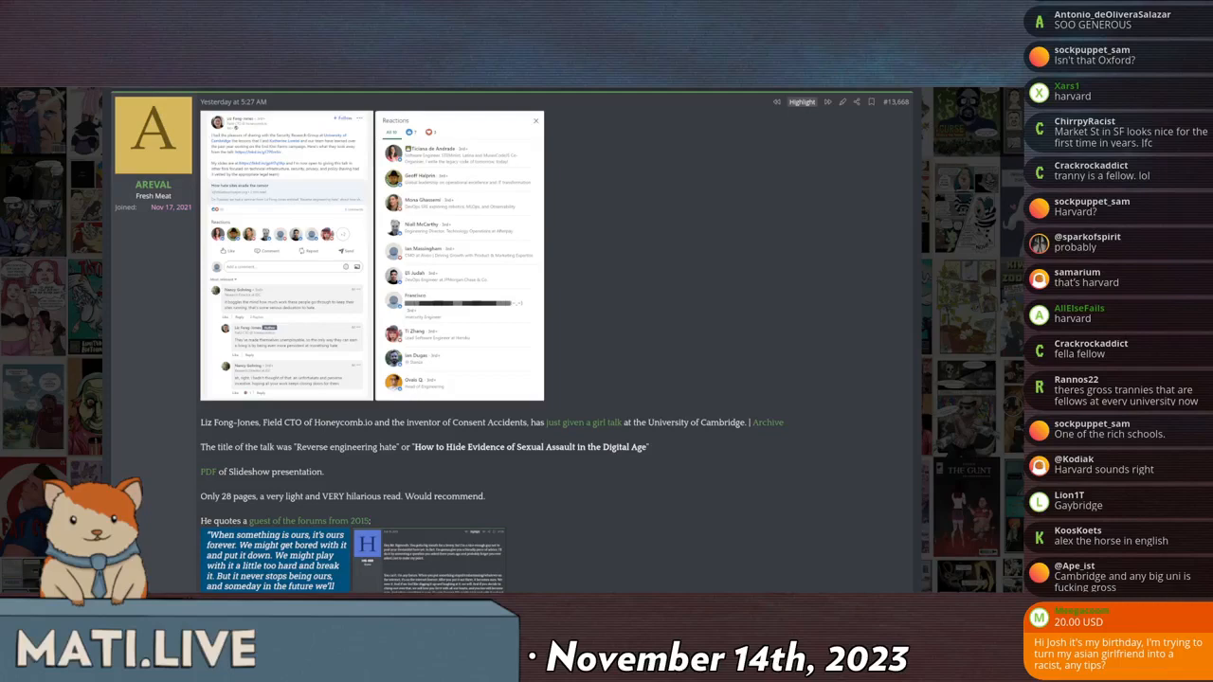
pyautogui.scroll(-3)
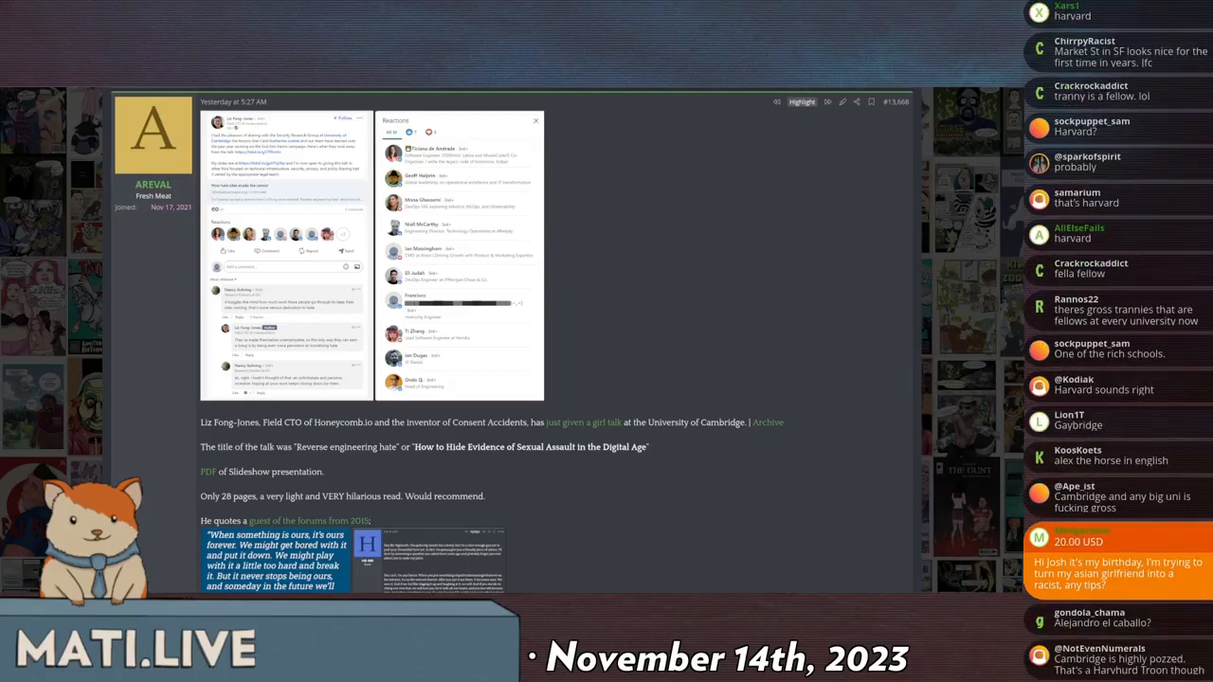
pyautogui.scroll(-3)
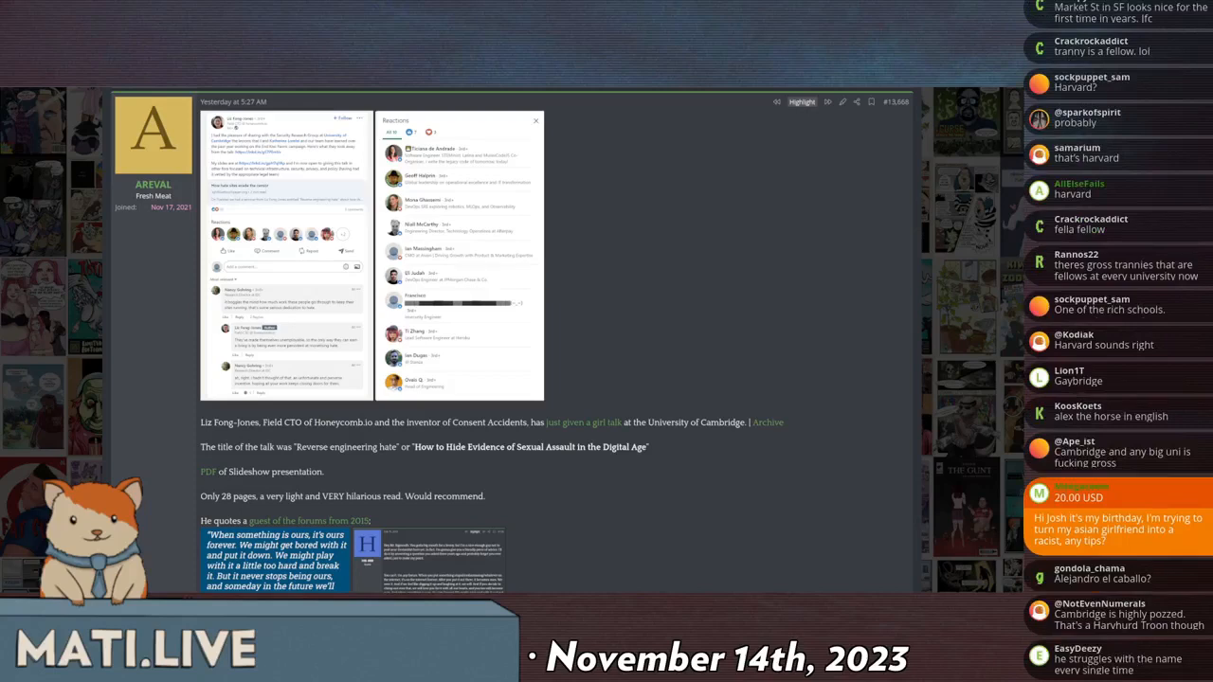
pyautogui.scroll(-3)
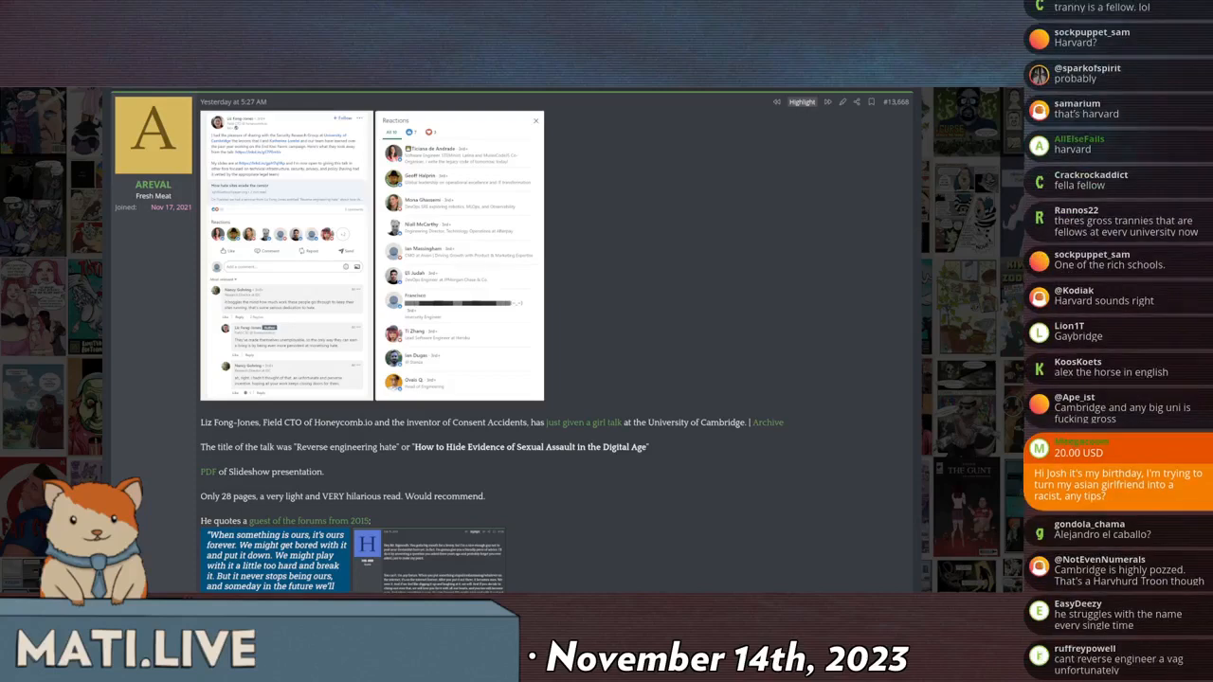
pyautogui.scroll(-3)
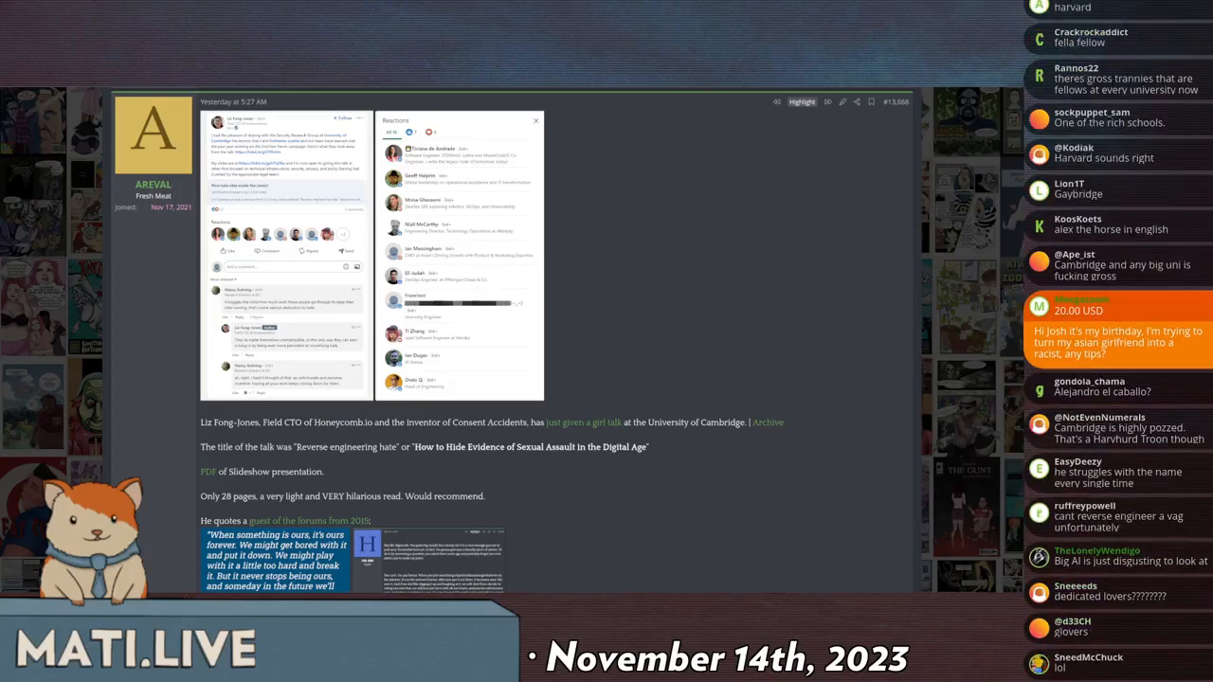
pyautogui.scroll(-3)
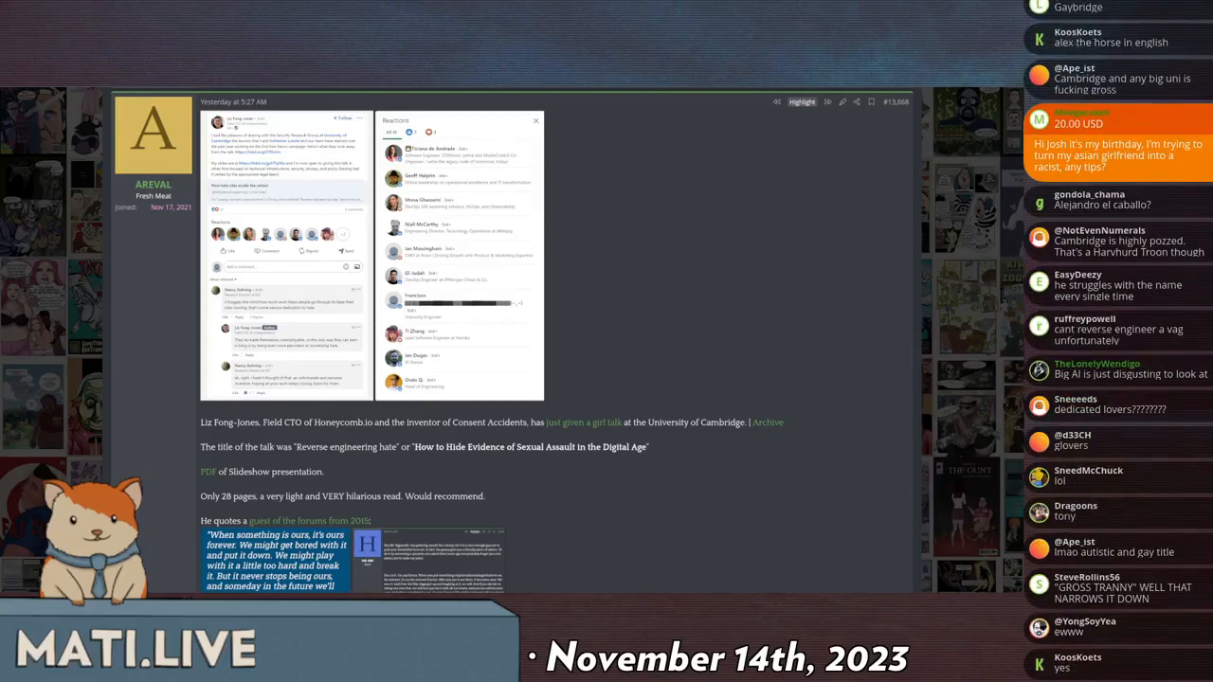
pyautogui.scroll(-3)
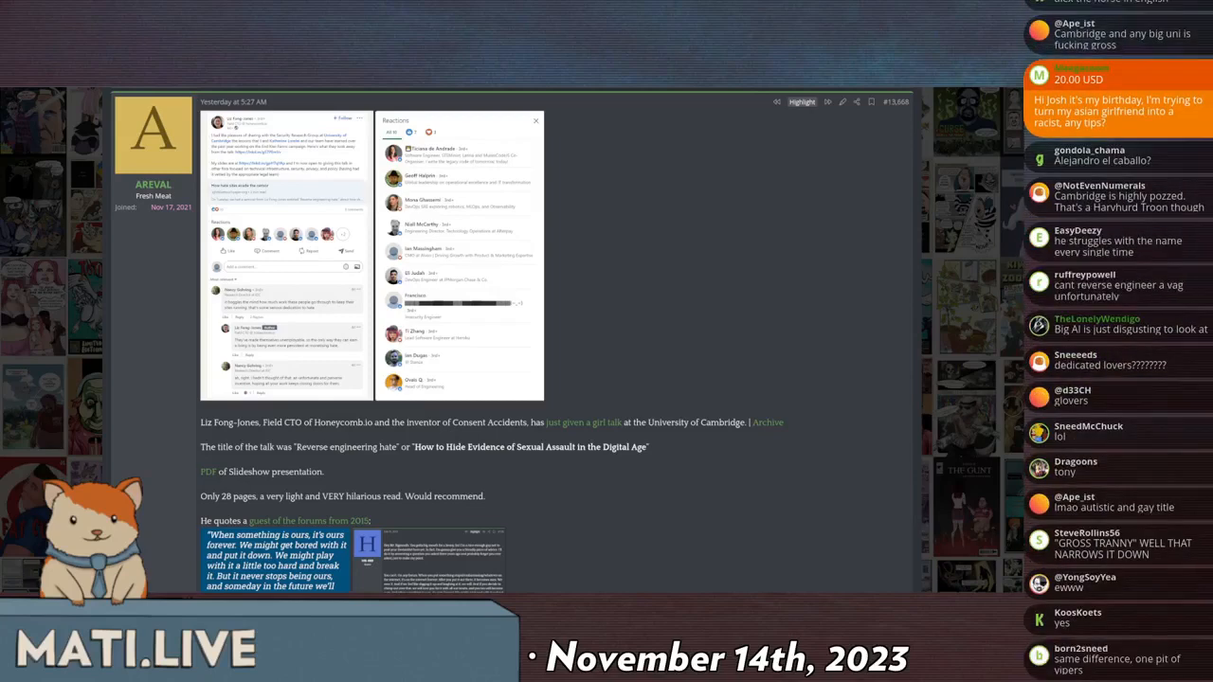
pyautogui.scroll(-3)
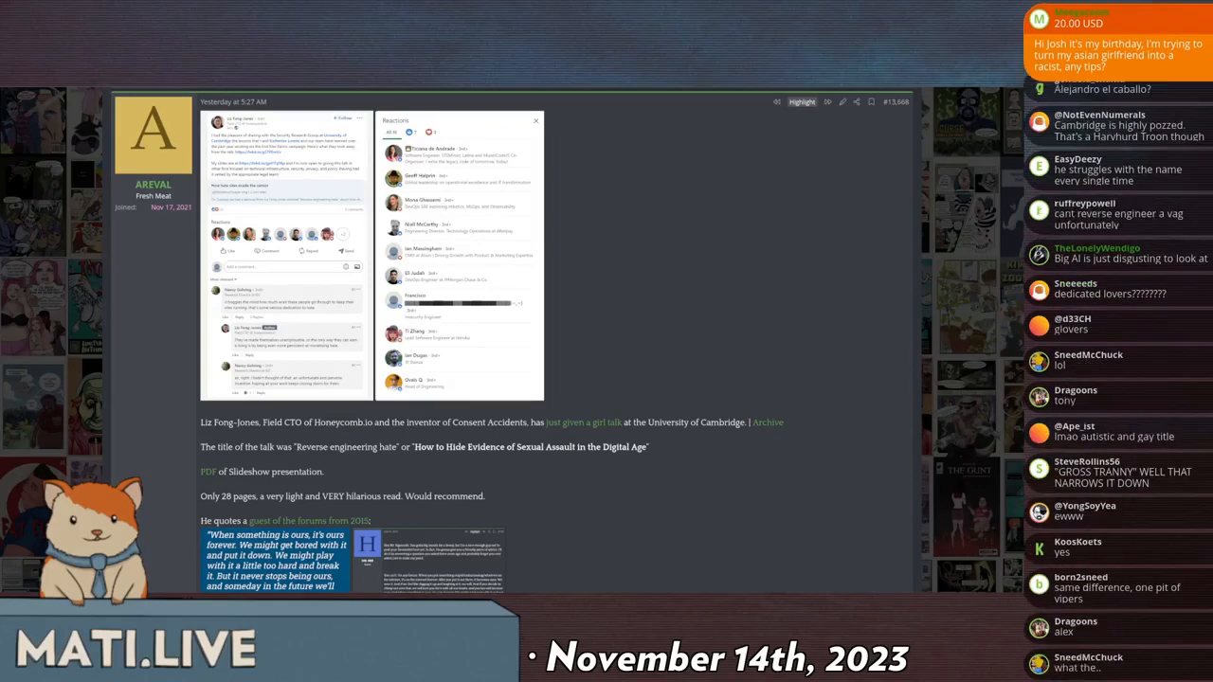
pyautogui.scroll(-3)
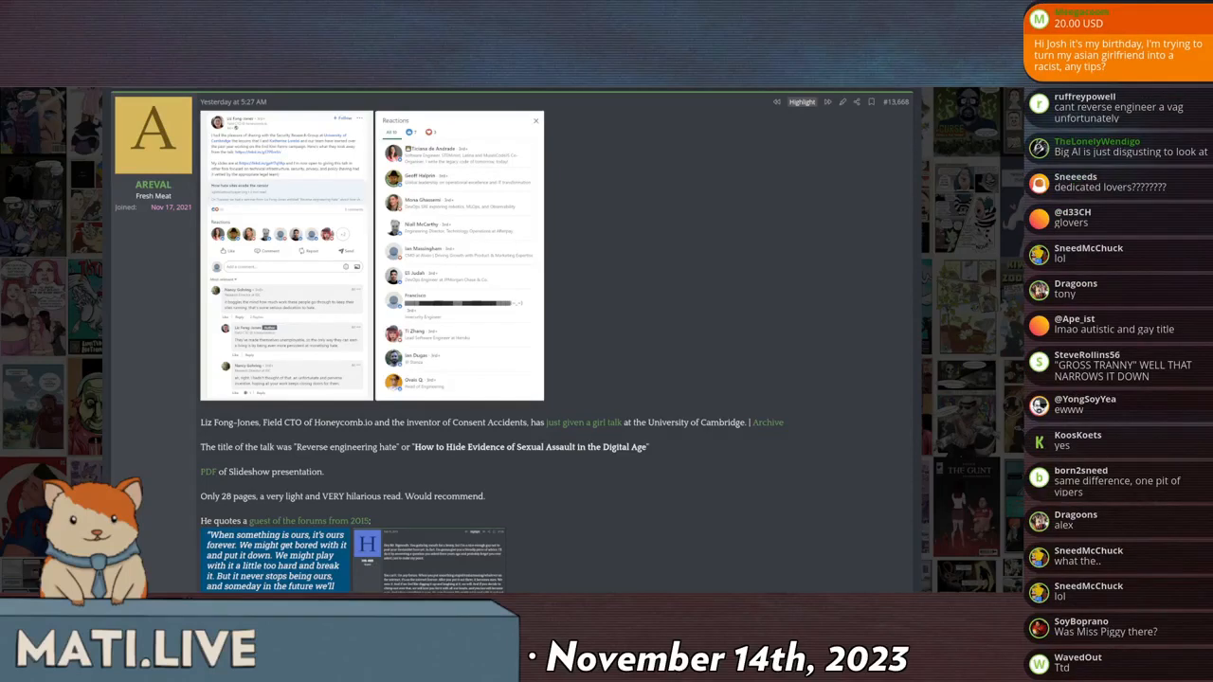
pyautogui.scroll(-3)
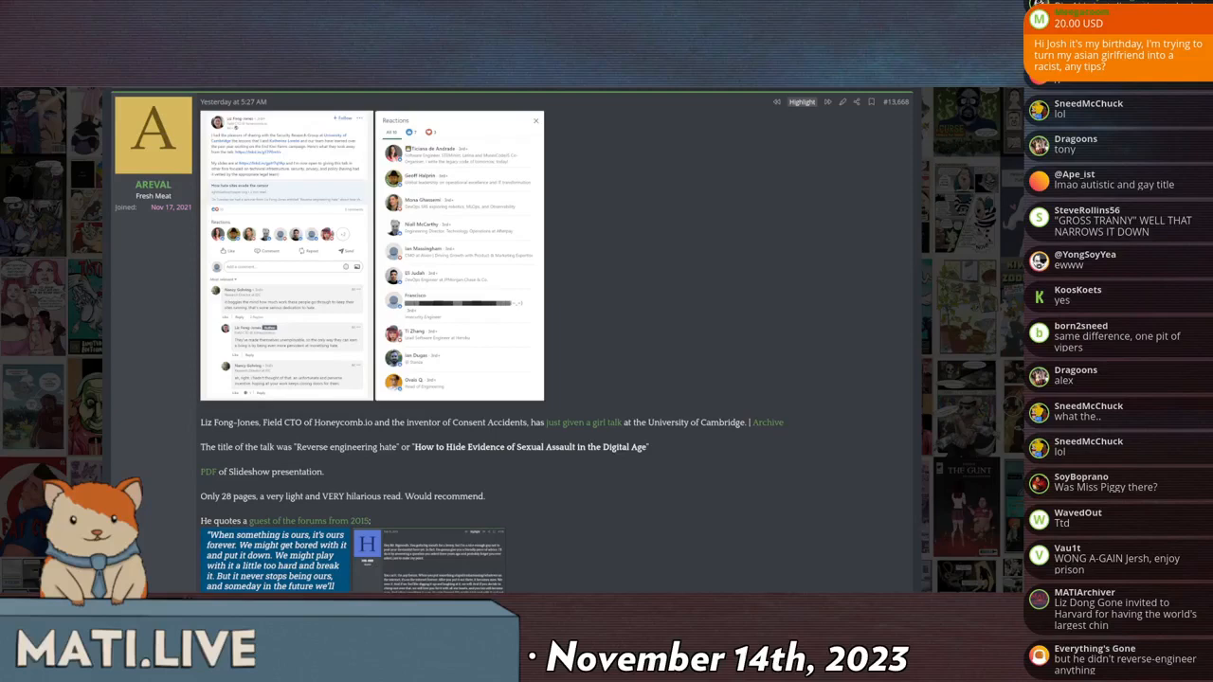
pyautogui.scroll(-3)
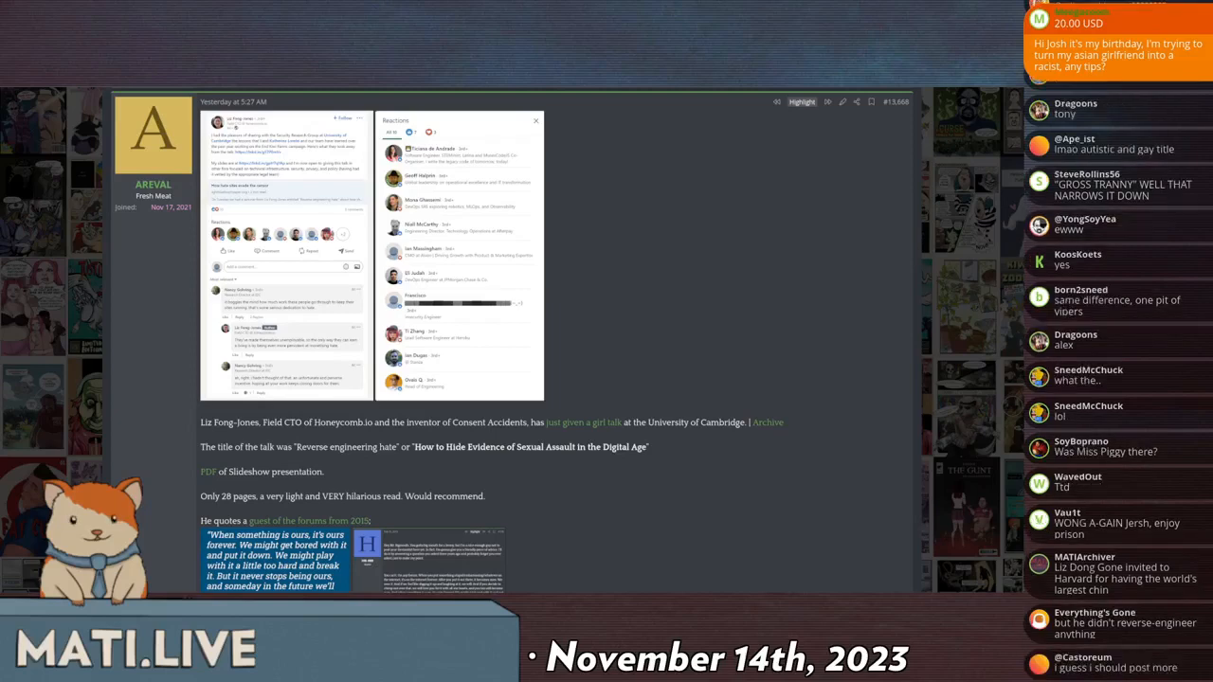
pyautogui.scroll(-3)
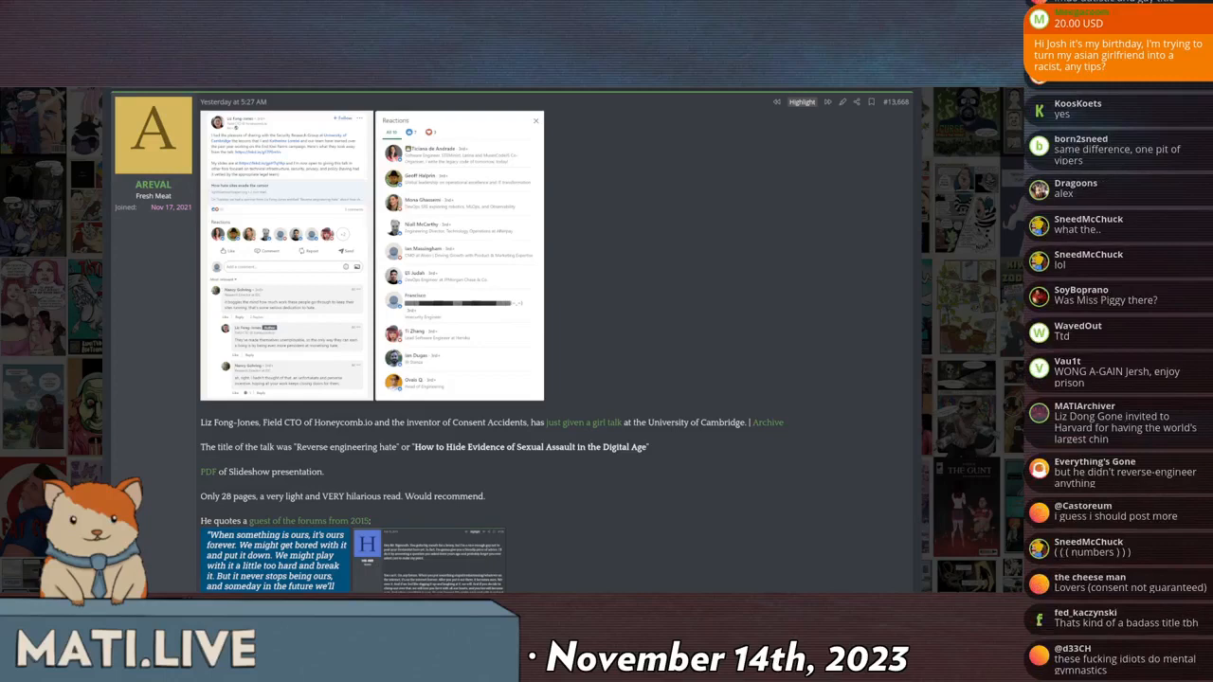
pyautogui.scroll(-3)
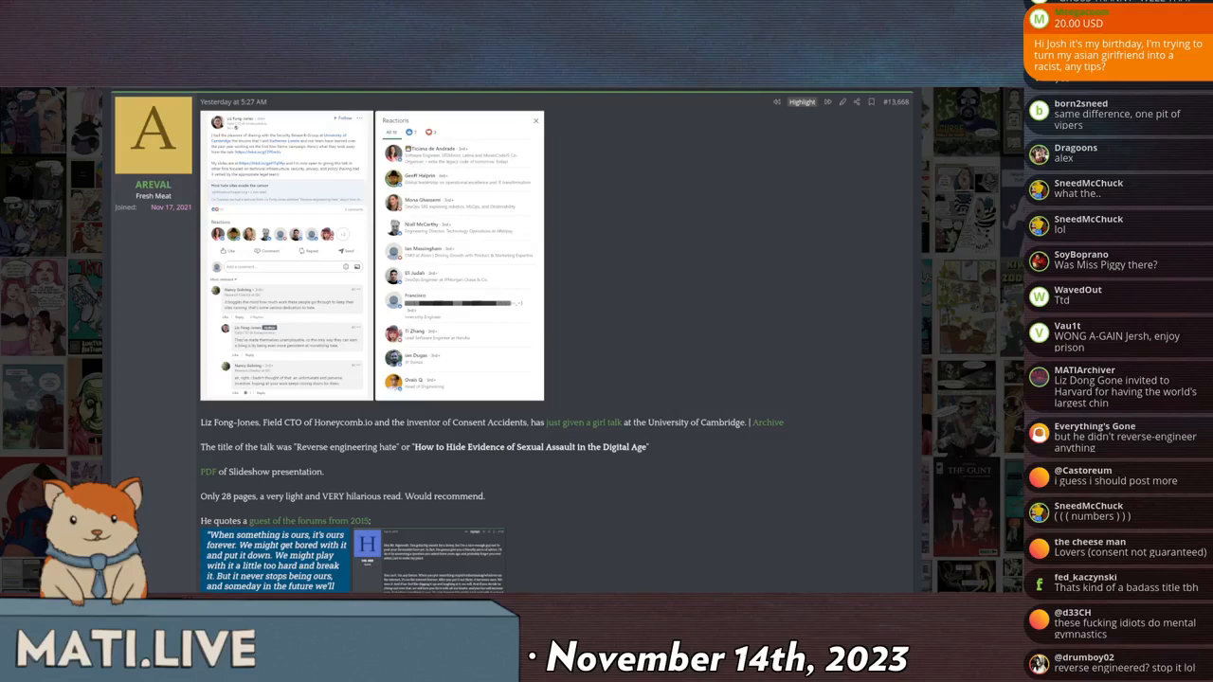
pyautogui.scroll(-3)
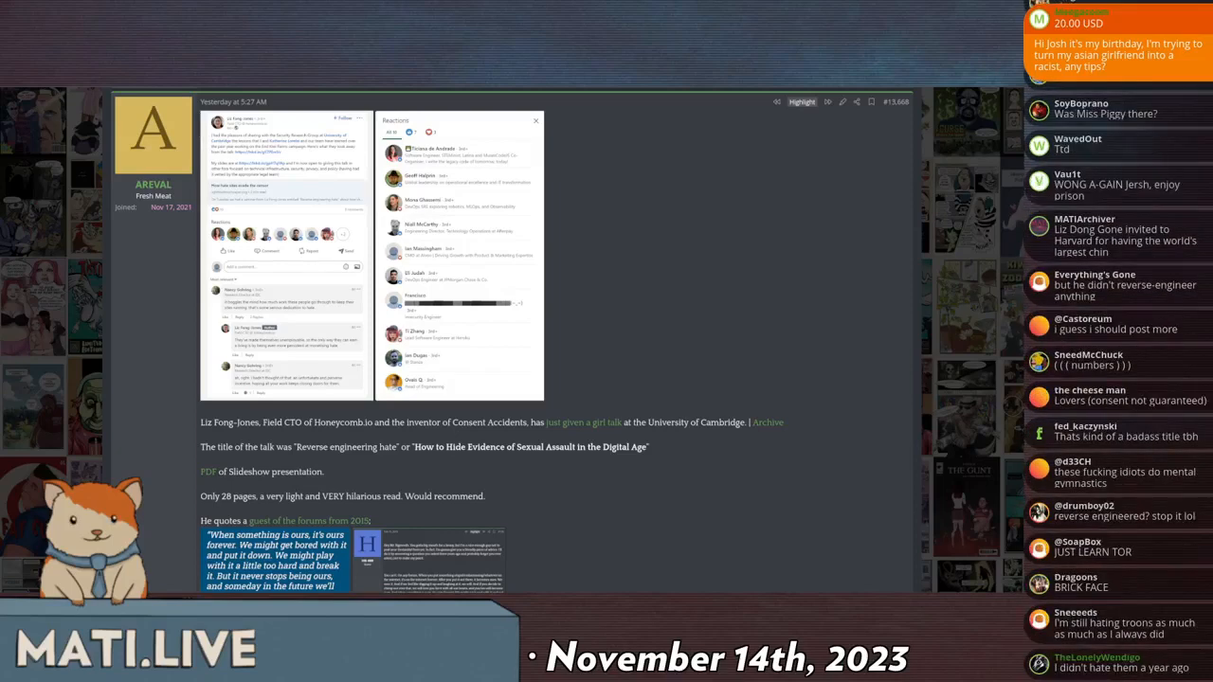
pyautogui.scroll(-3)
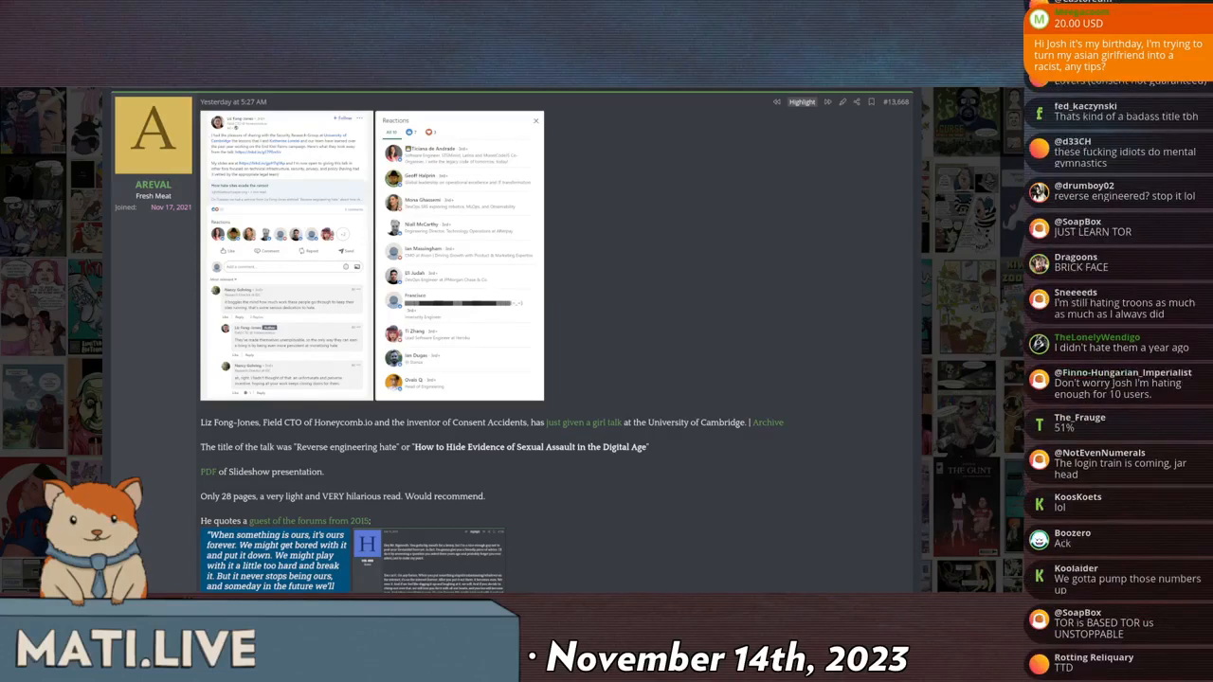
pyautogui.scroll(-3)
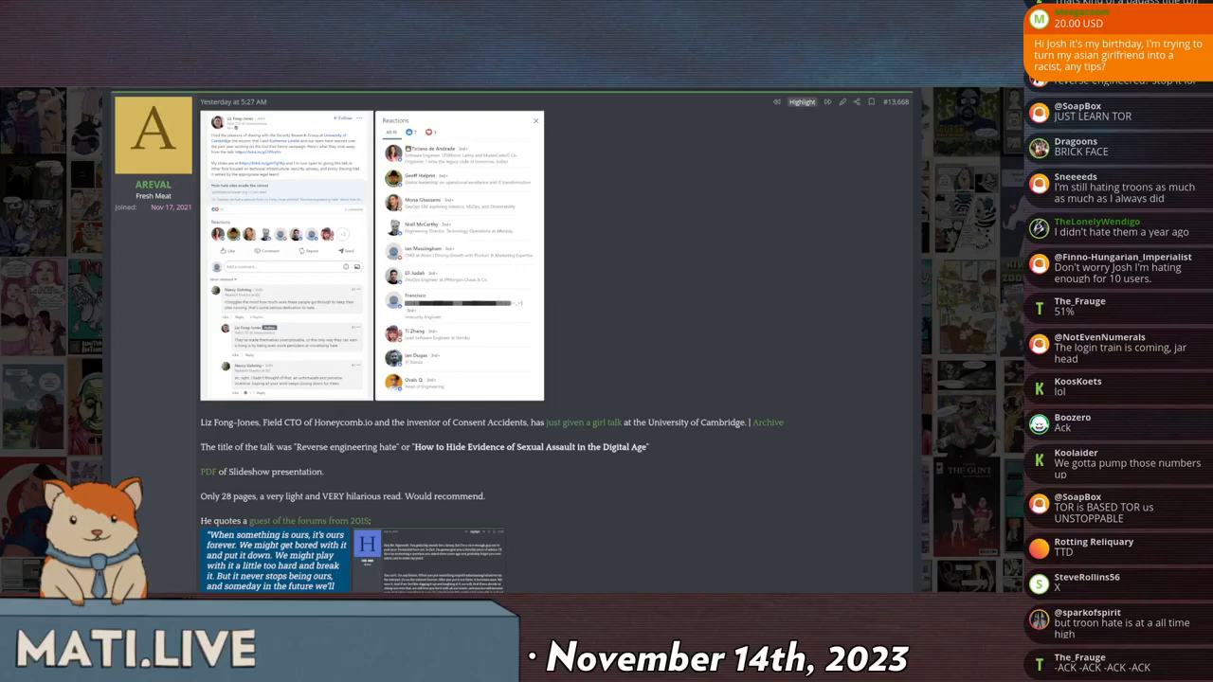
pyautogui.scroll(-3)
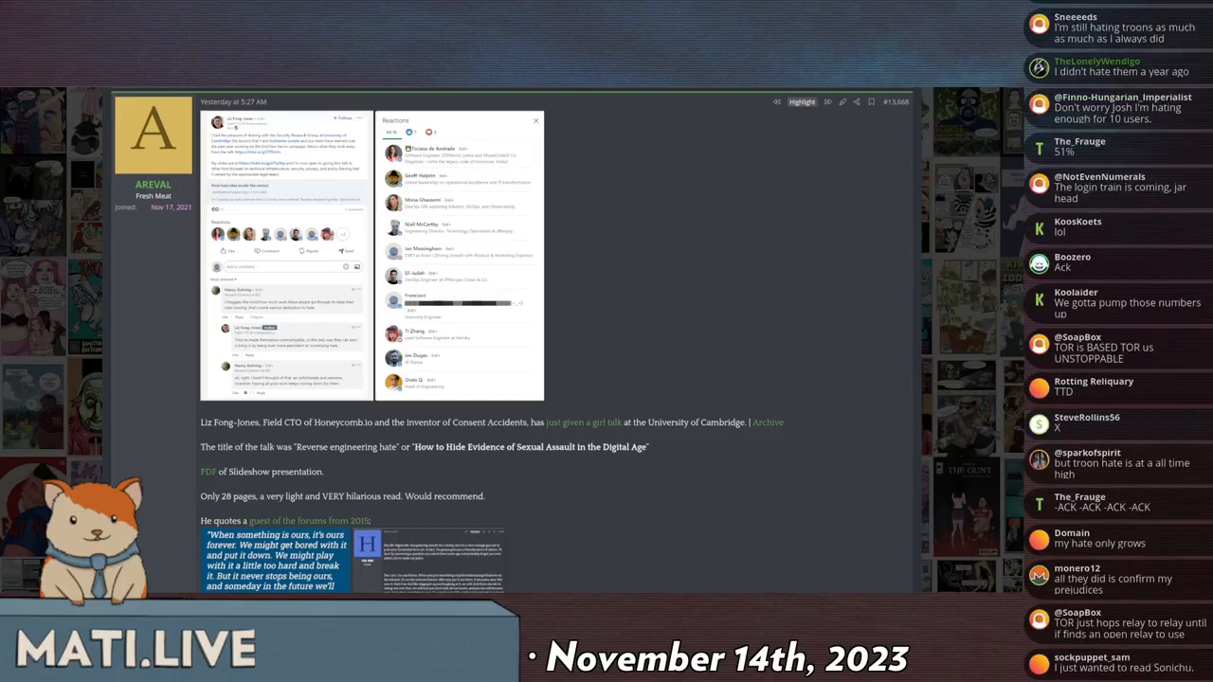
pyautogui.scroll(-3)
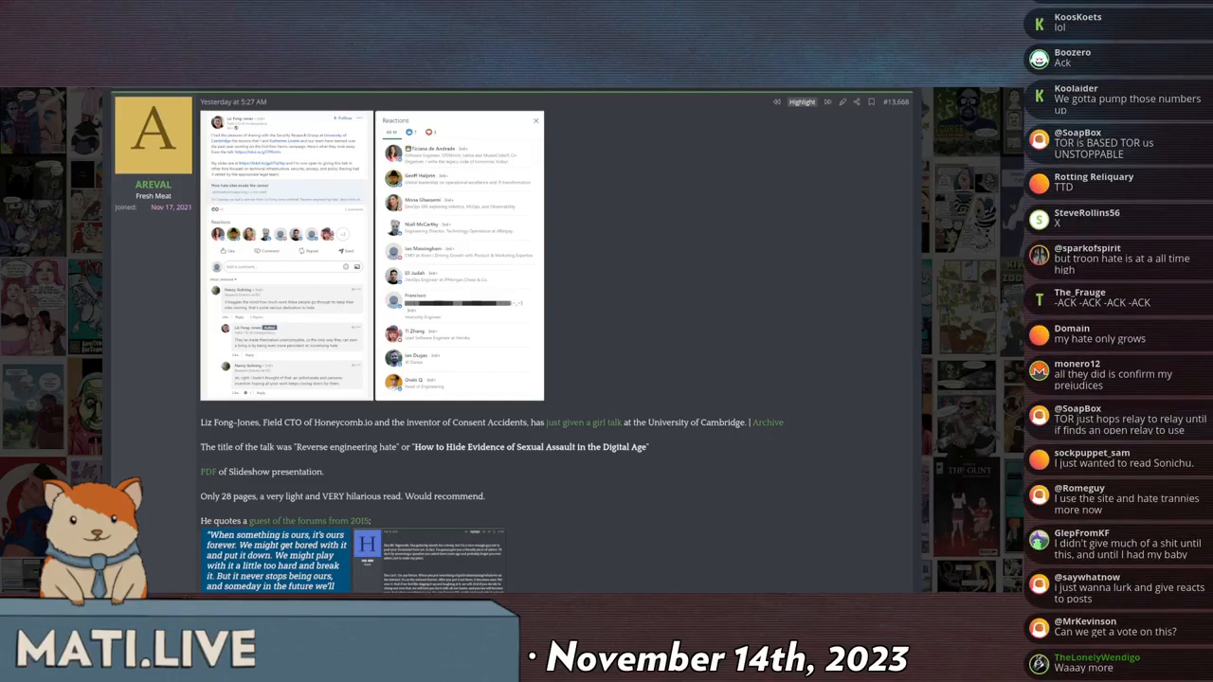
pyautogui.scroll(-3)
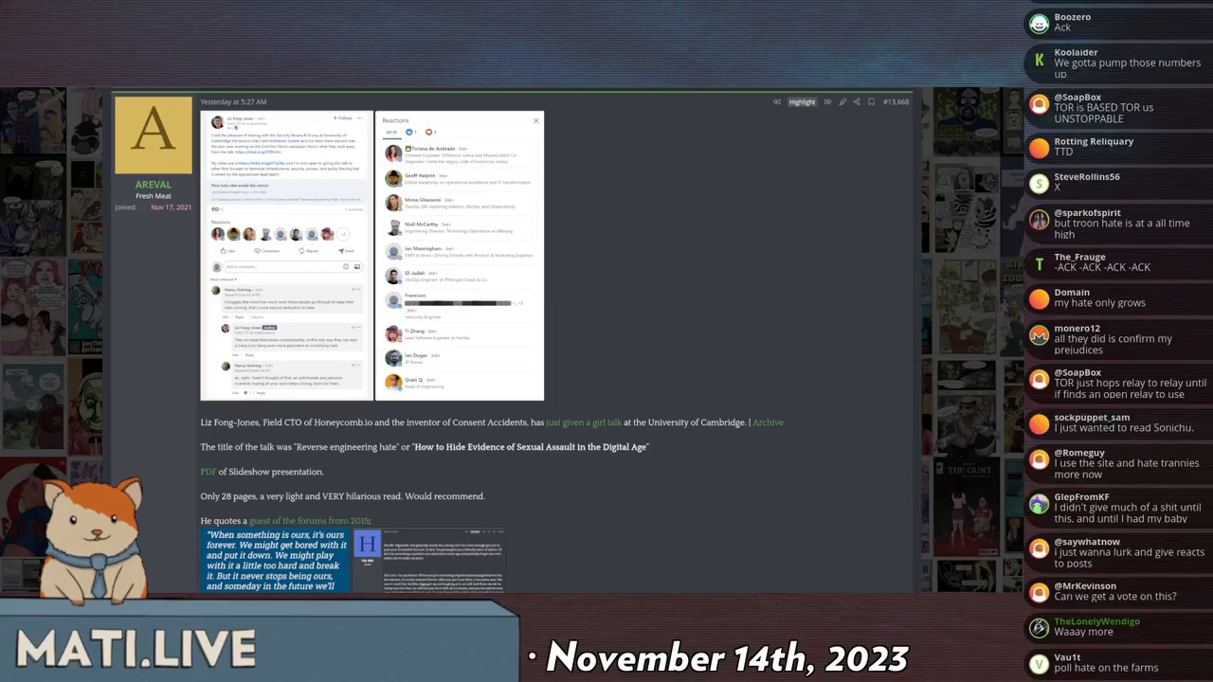
pyautogui.scroll(-3)
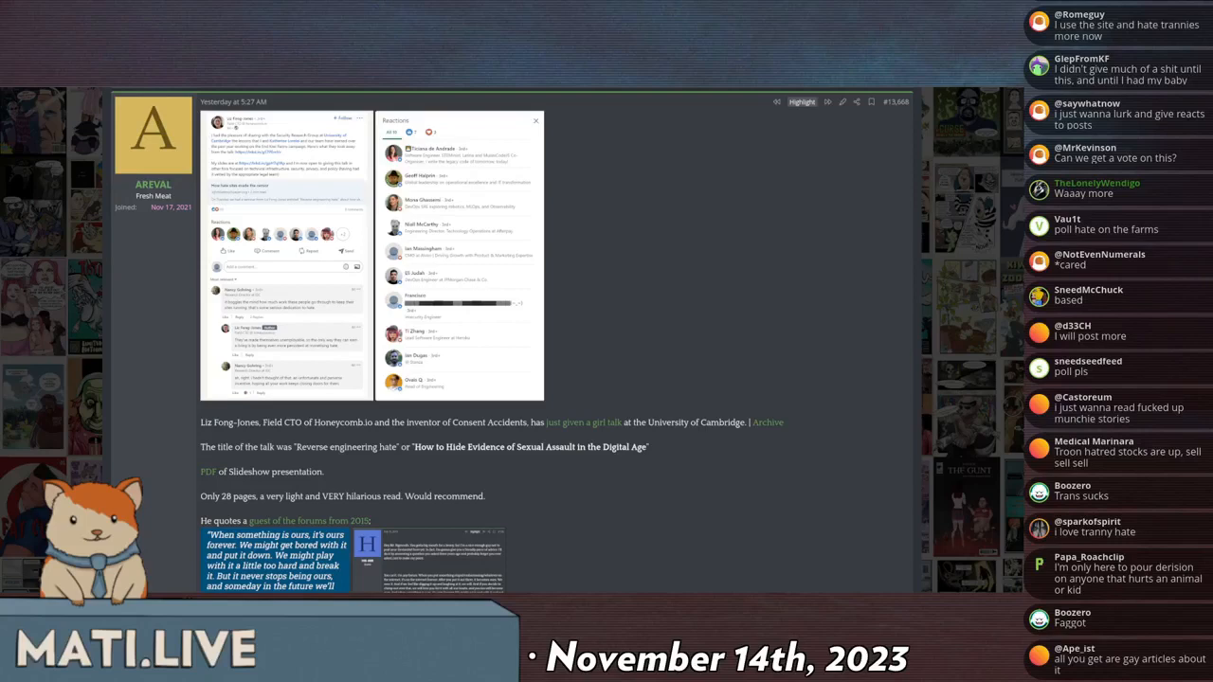
pyautogui.scroll(3)
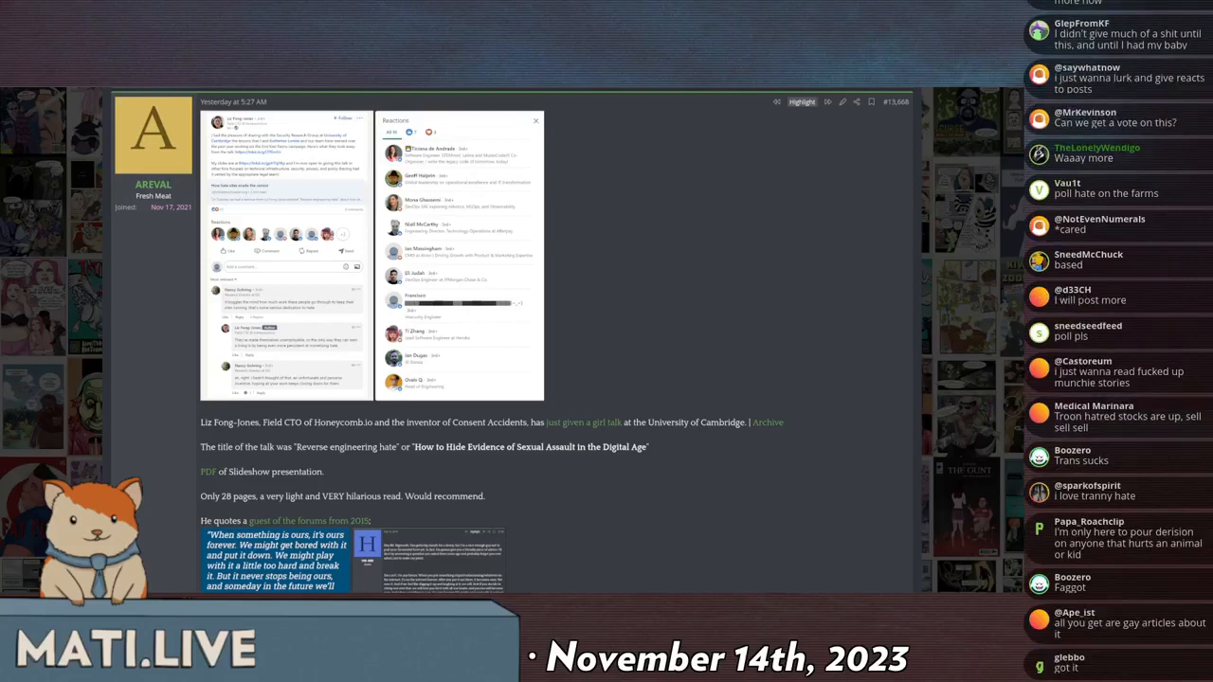
pyautogui.scroll(-3)
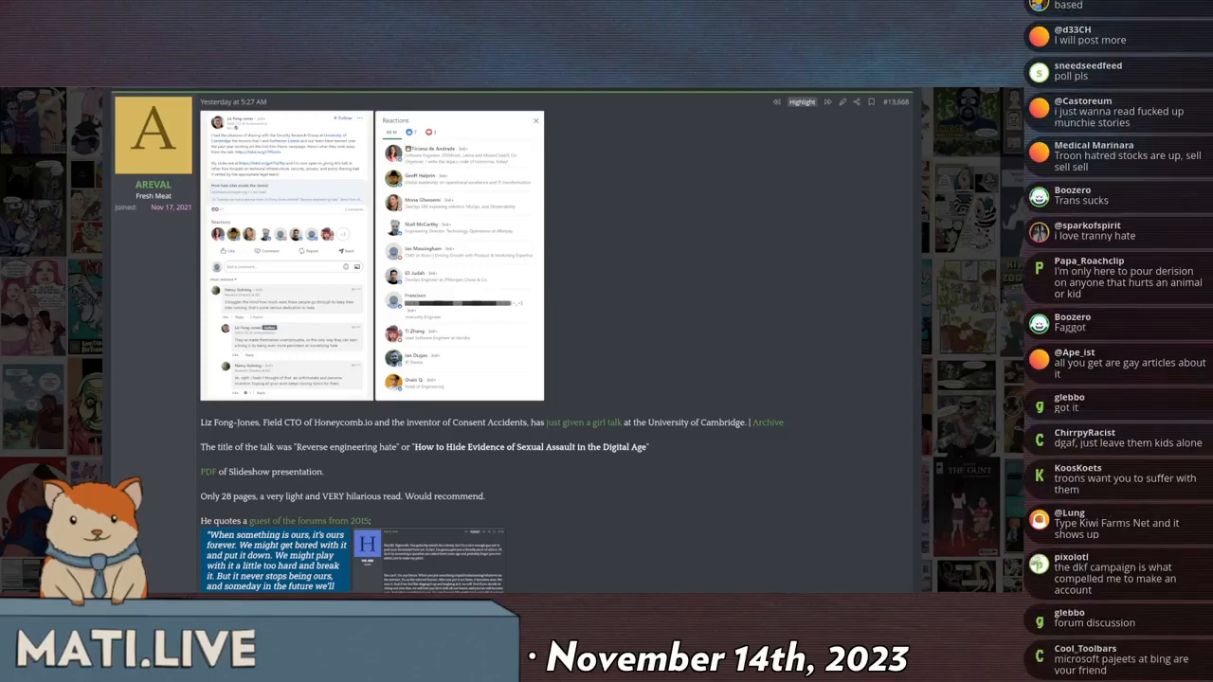
pyautogui.scroll(-3)
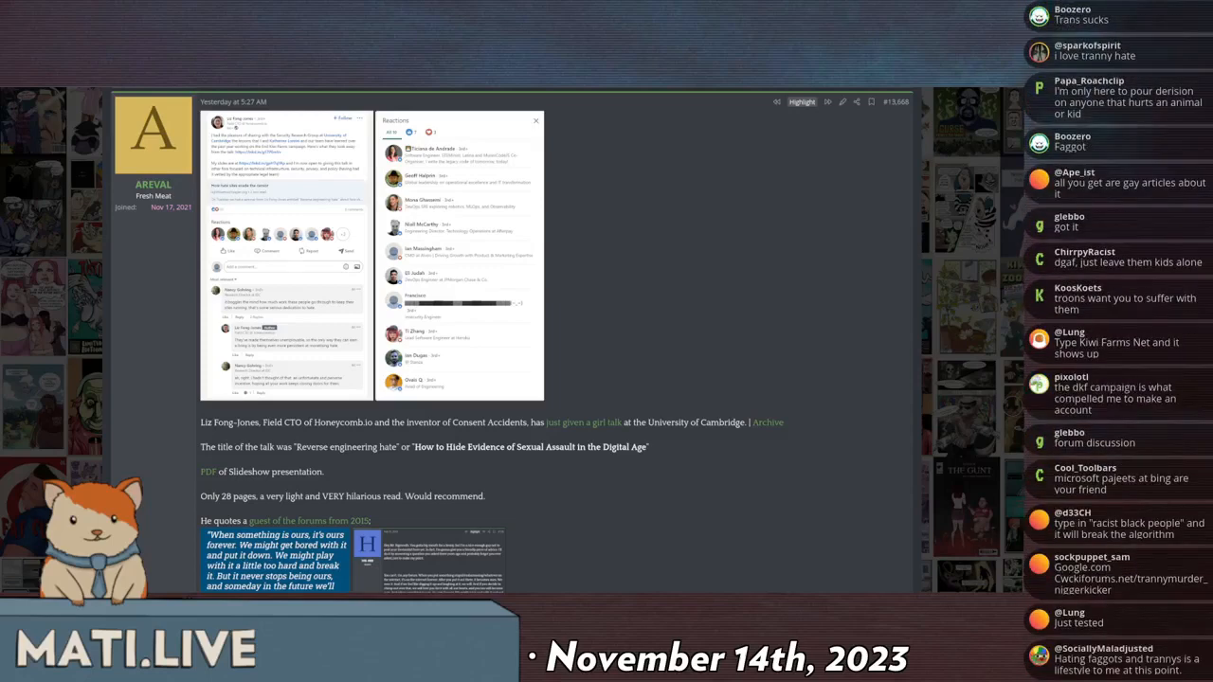
pyautogui.scroll(-3)
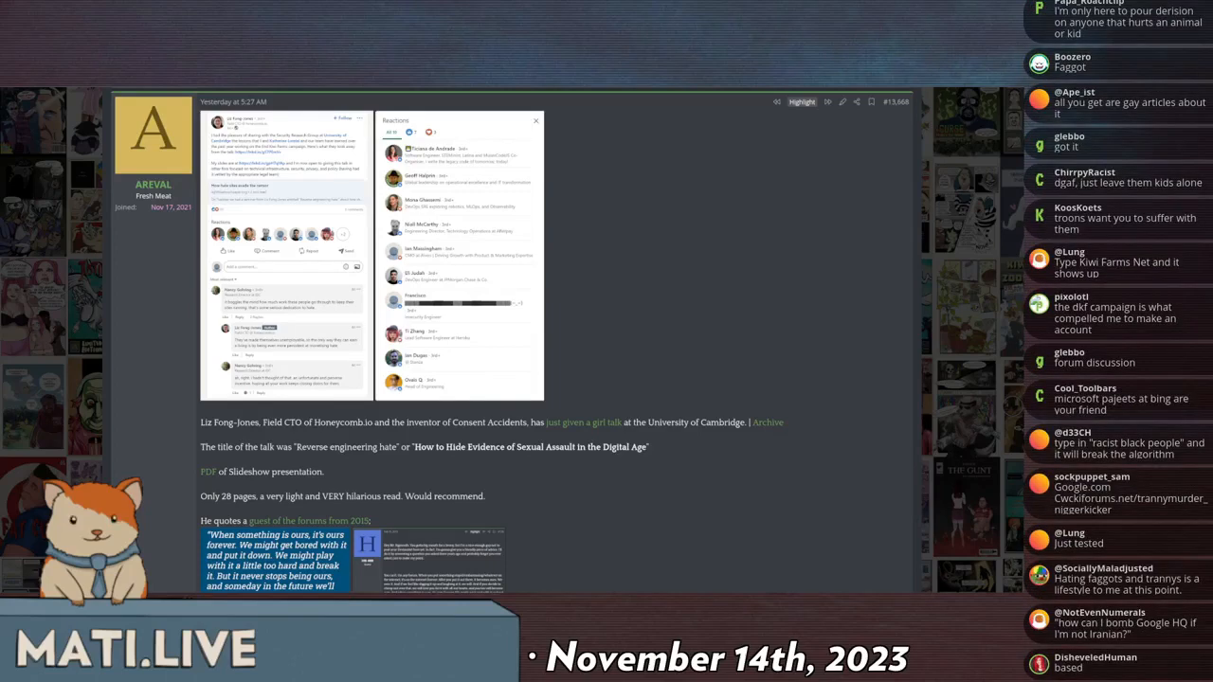
pyautogui.scroll(-3)
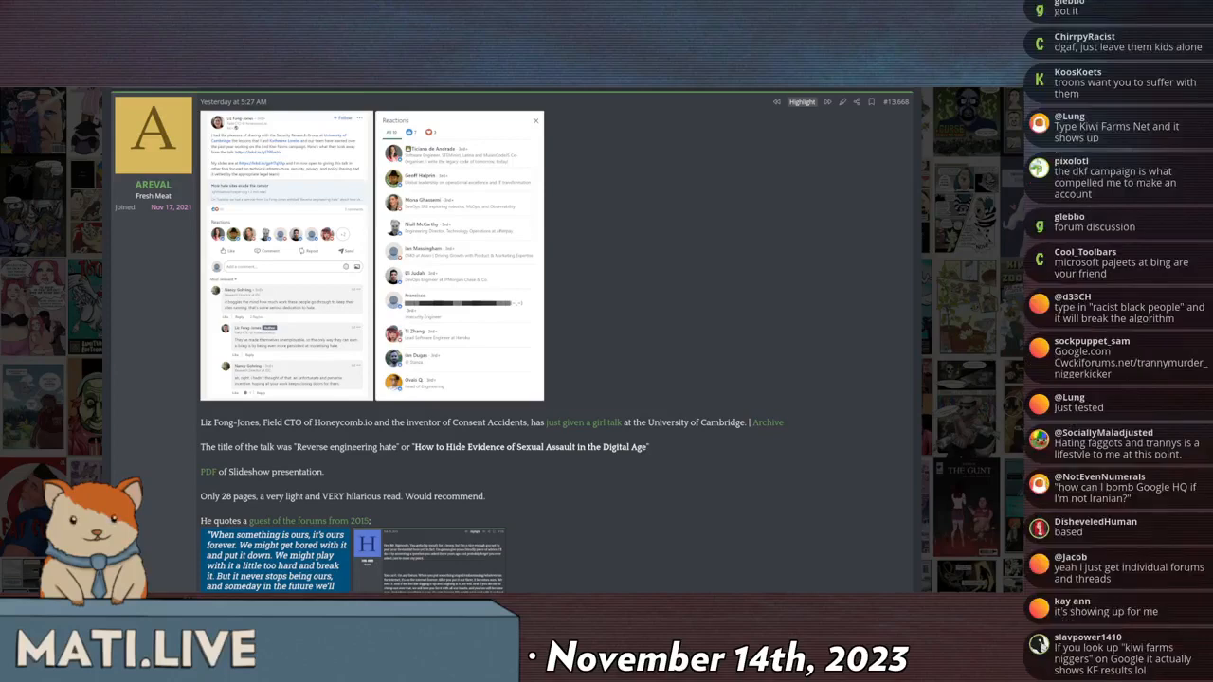
pyautogui.scroll(-3)
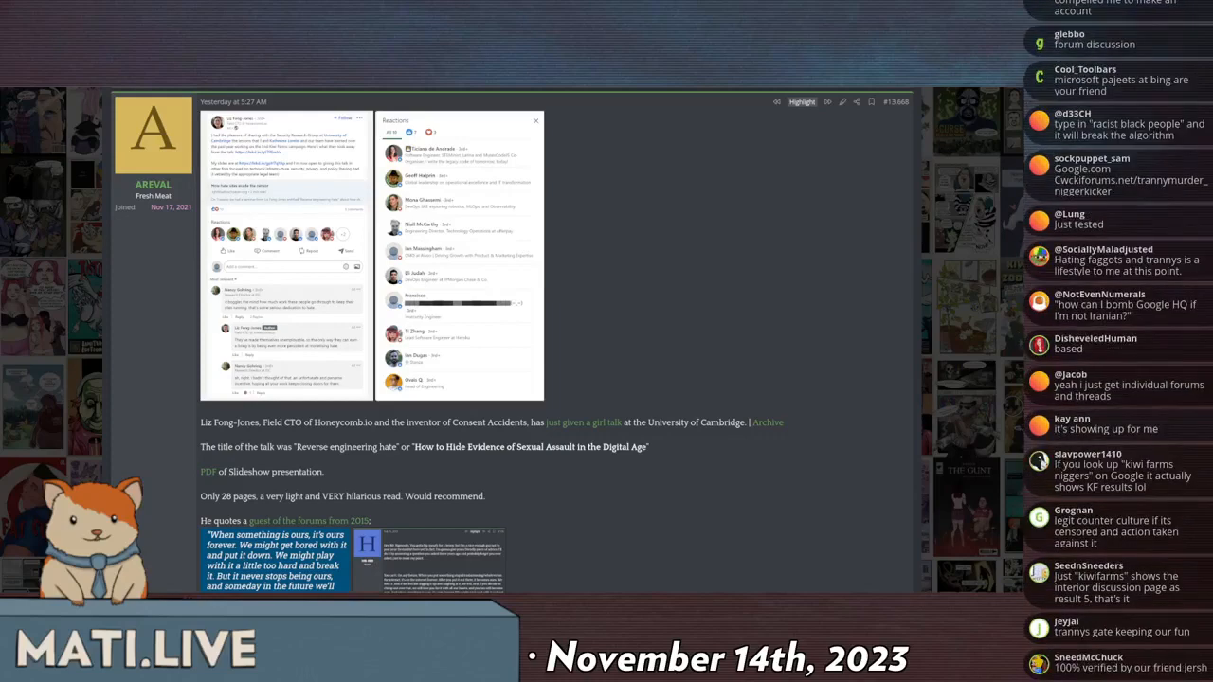
pyautogui.scroll(-3)
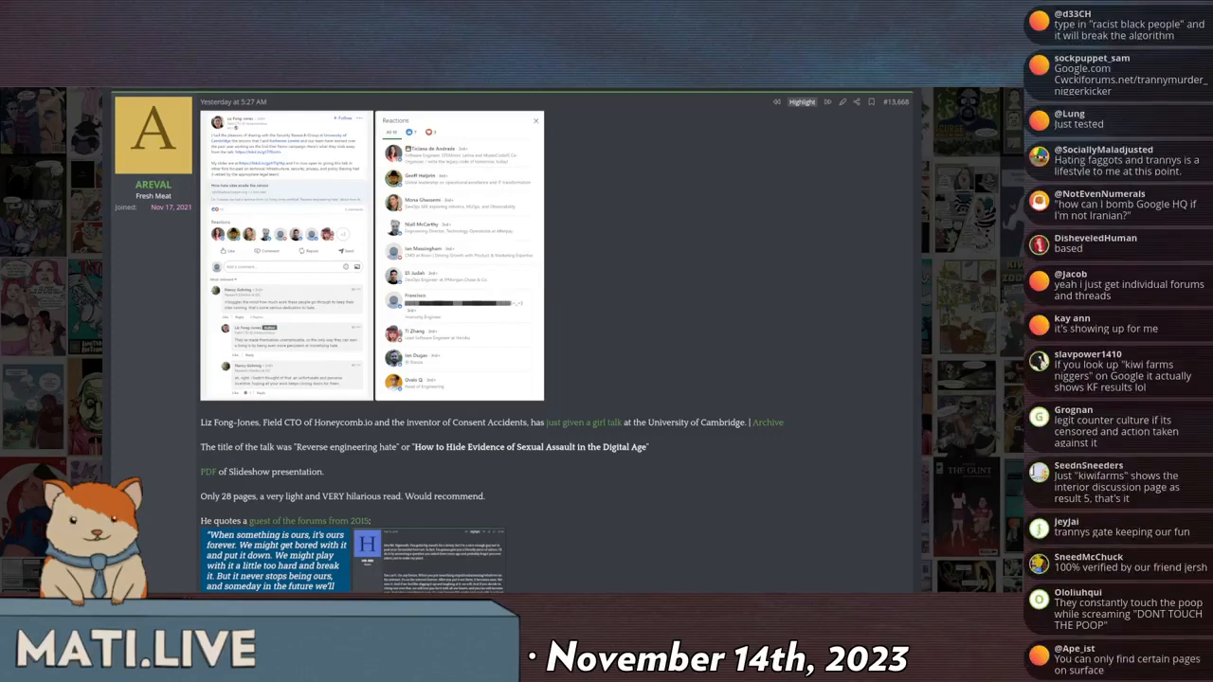
pyautogui.scroll(-3)
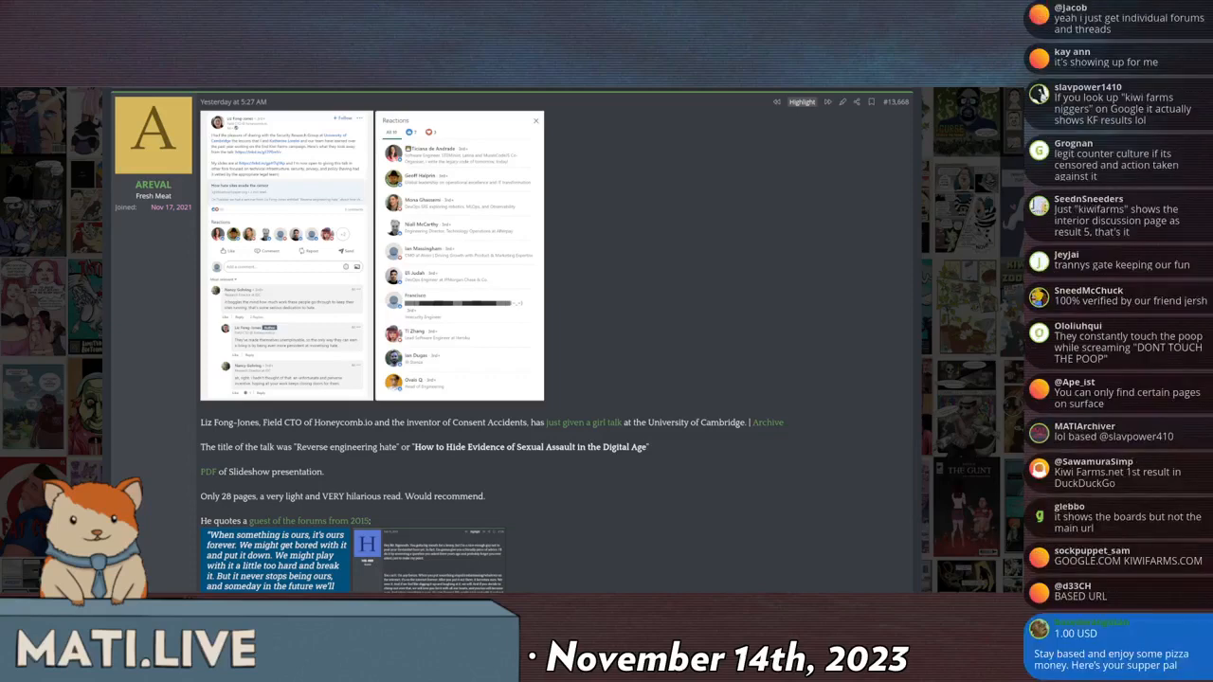
pyautogui.scroll(-3)
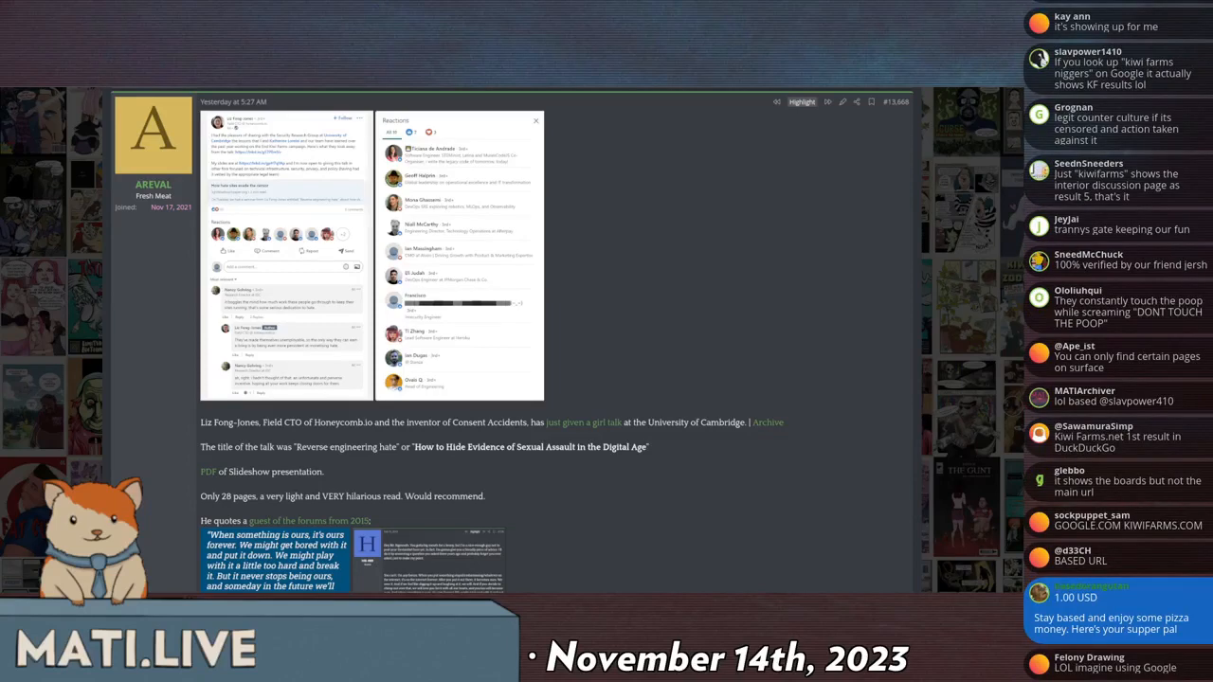
pyautogui.scroll(-3)
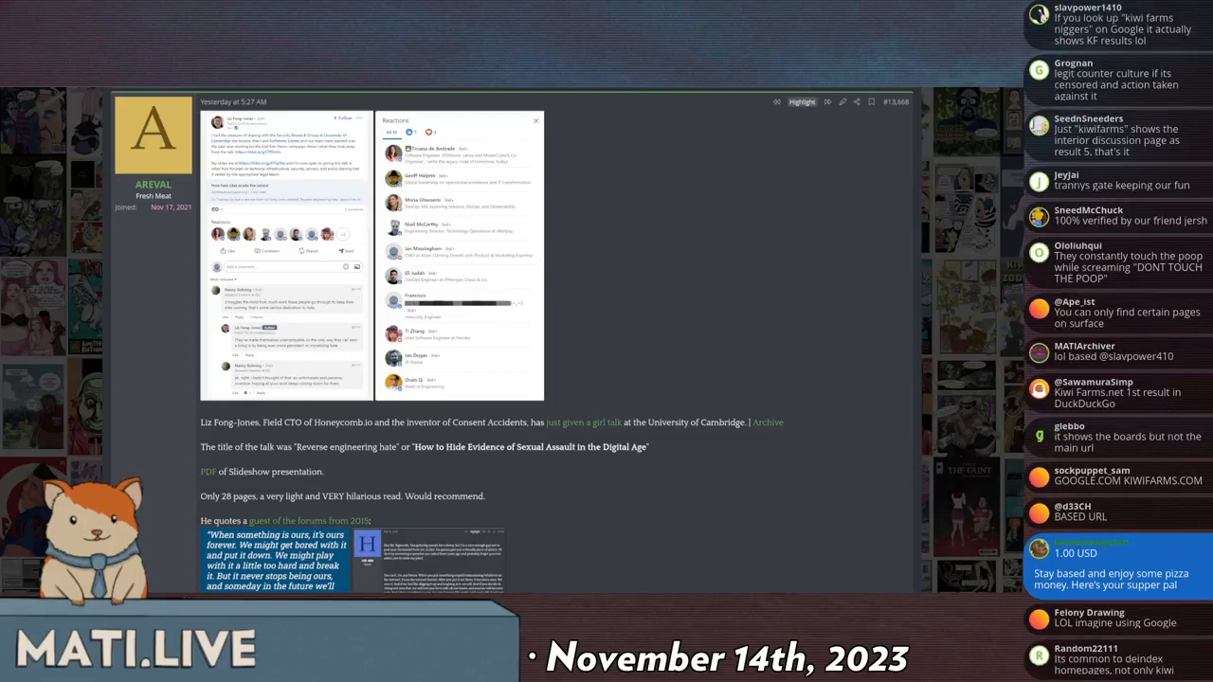
pyautogui.scroll(-3)
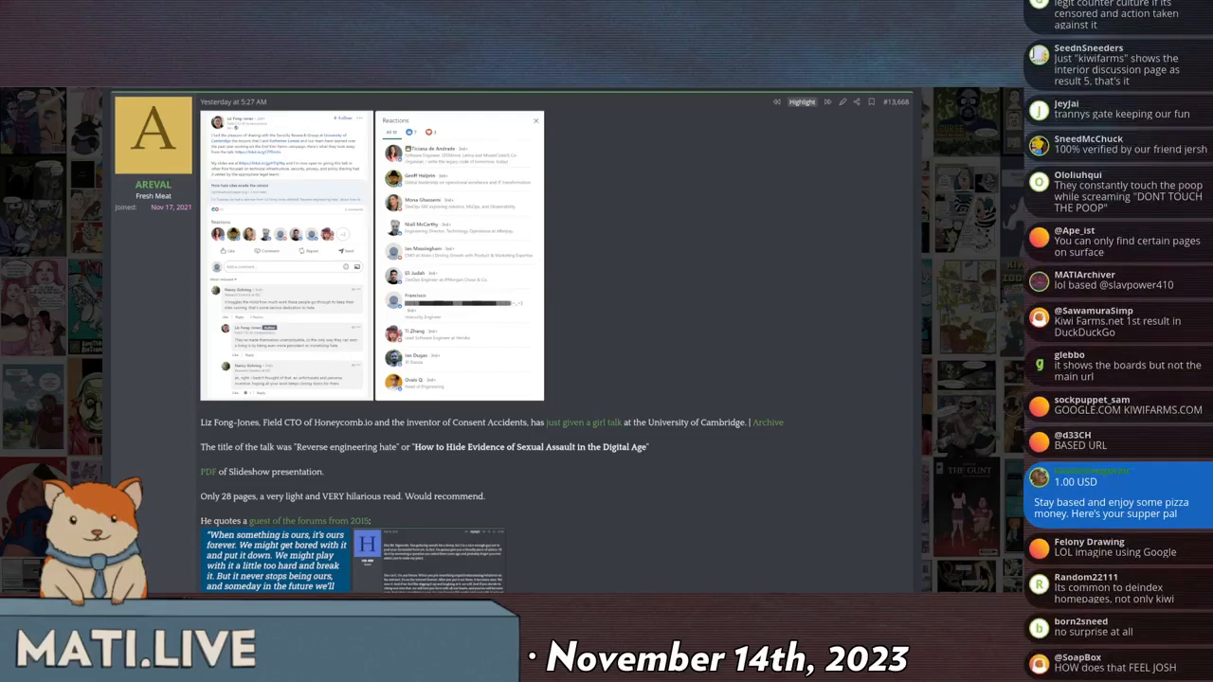